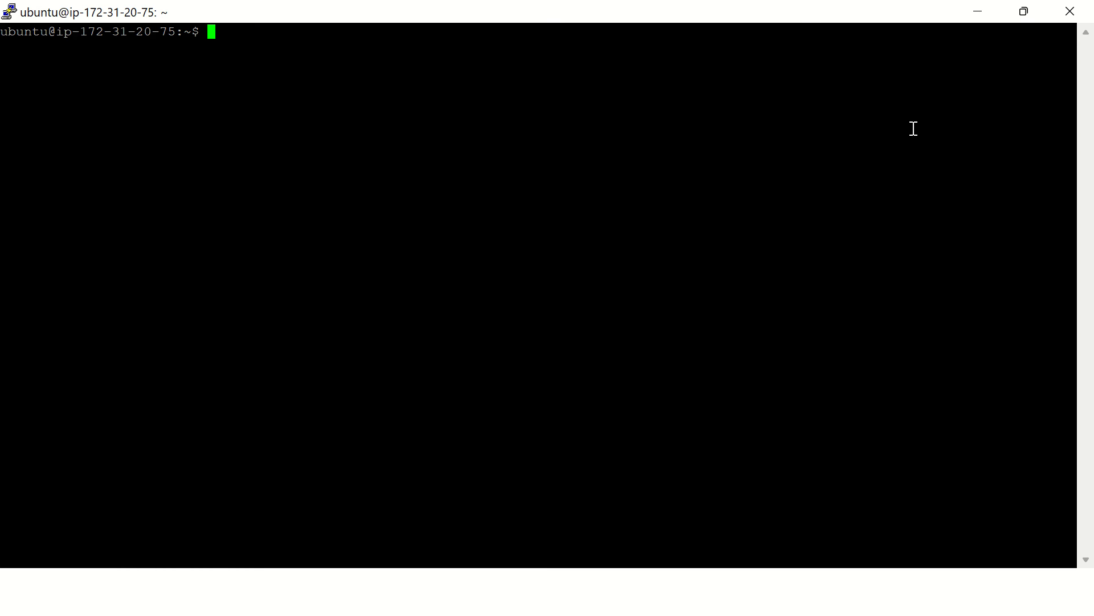
Step: Run lsb_release -a for full Ubuntu 22.04.1 LTS details, then lsb_release -d for the description
type("ls")
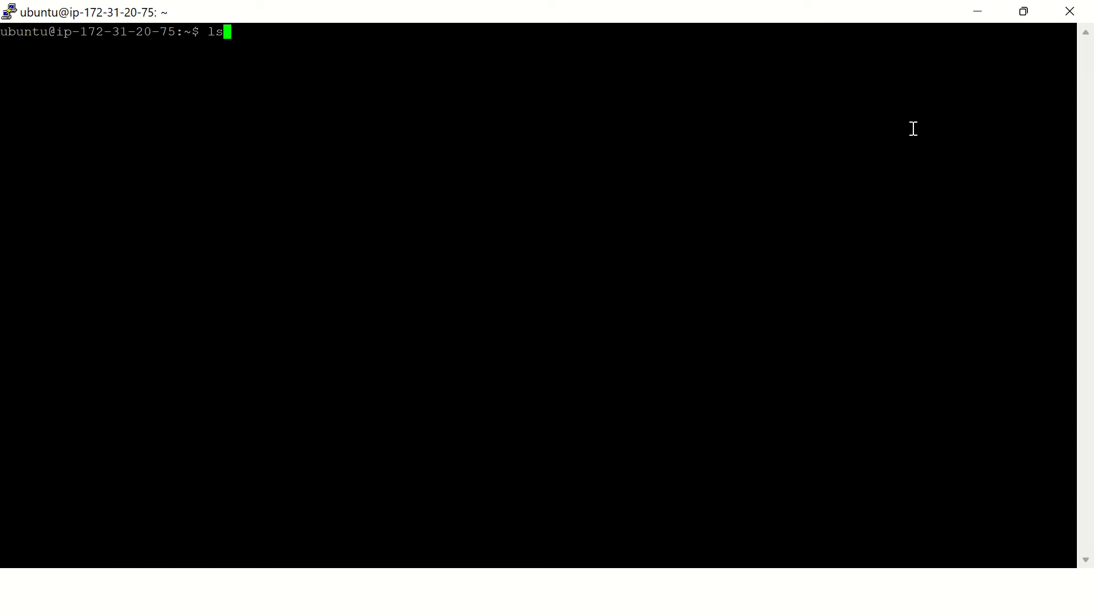
type("b_")
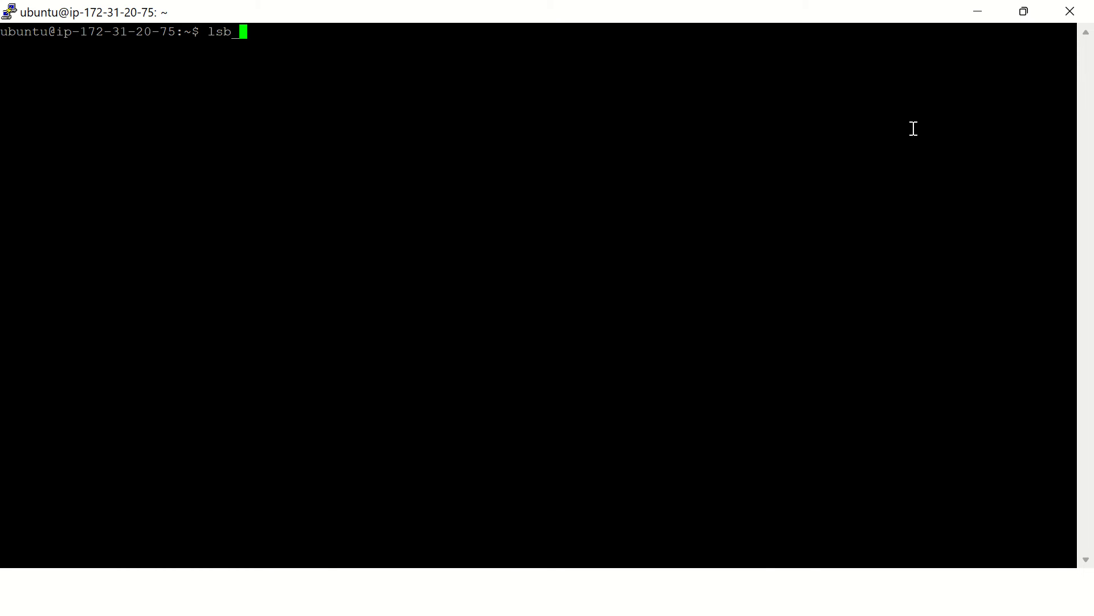
type("rel")
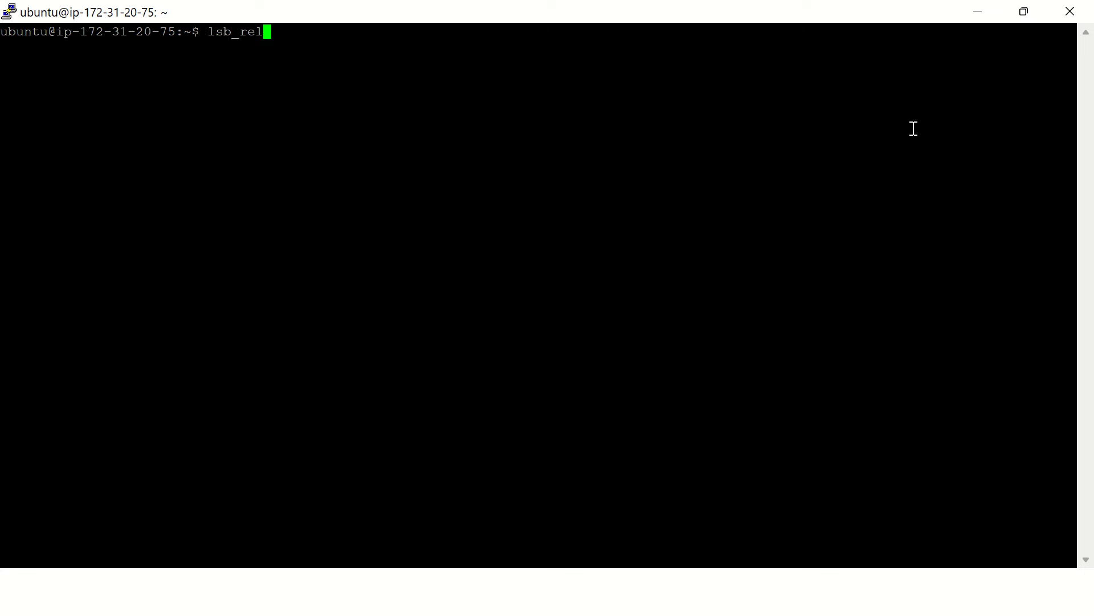
type("ease -a")
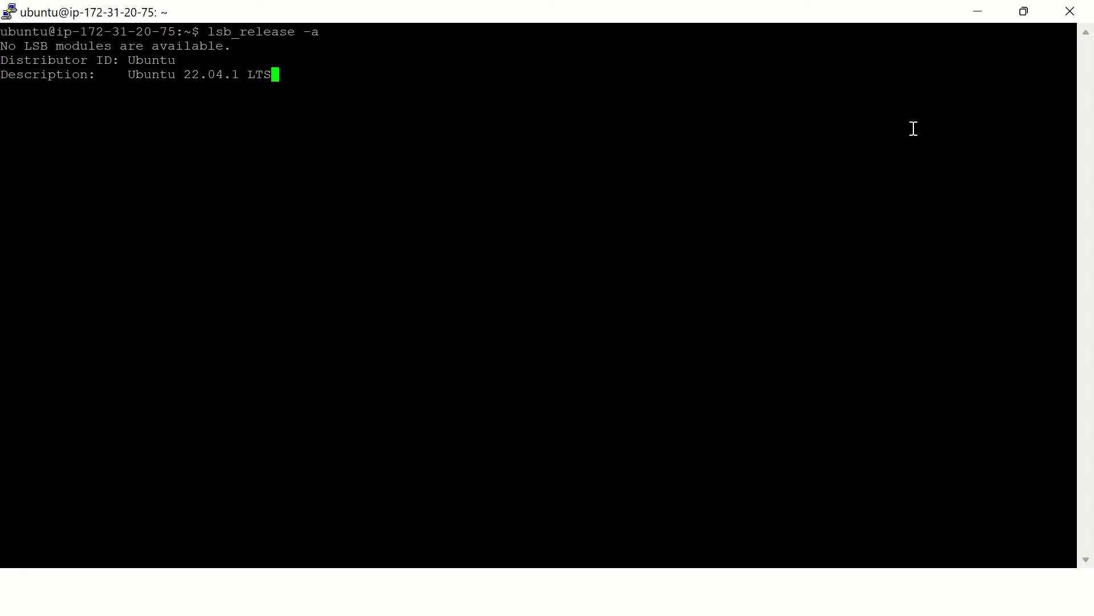
key("Return")
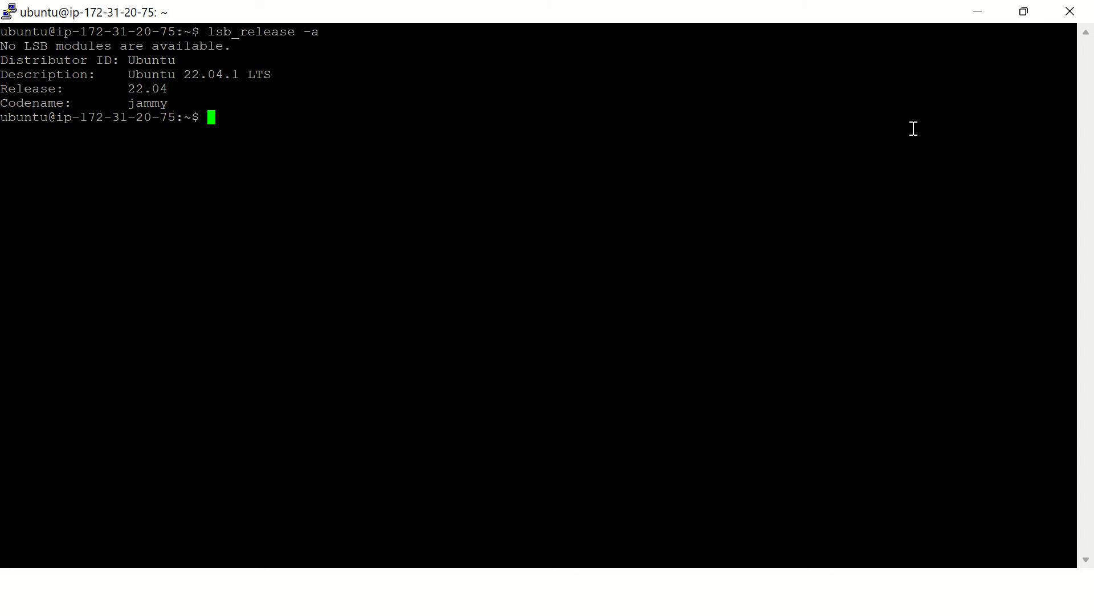
mouse_move(593, 105)
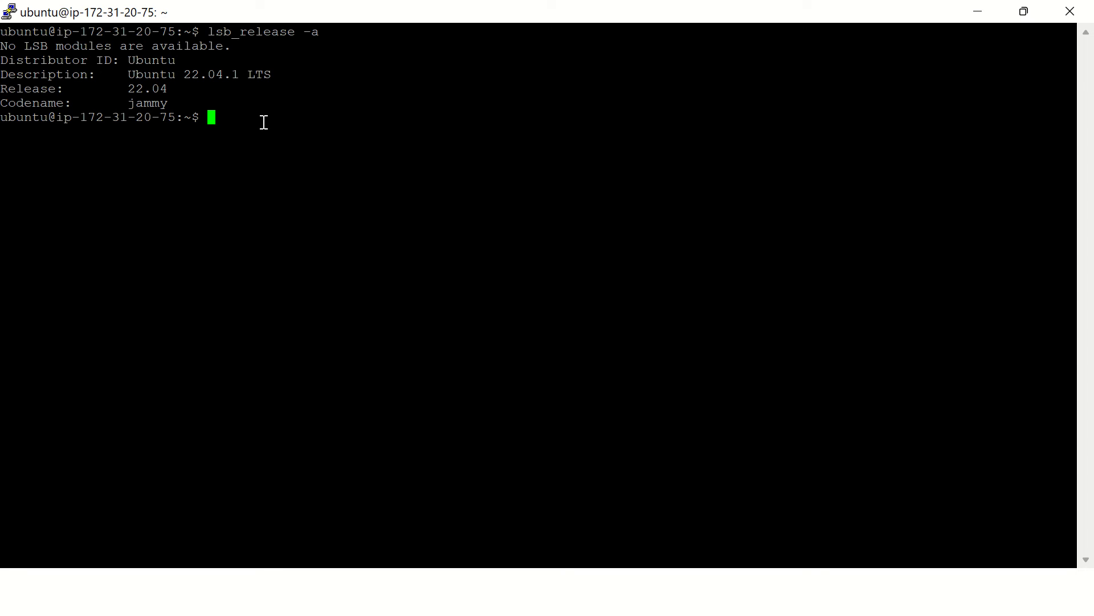
type("lsb_release -d")
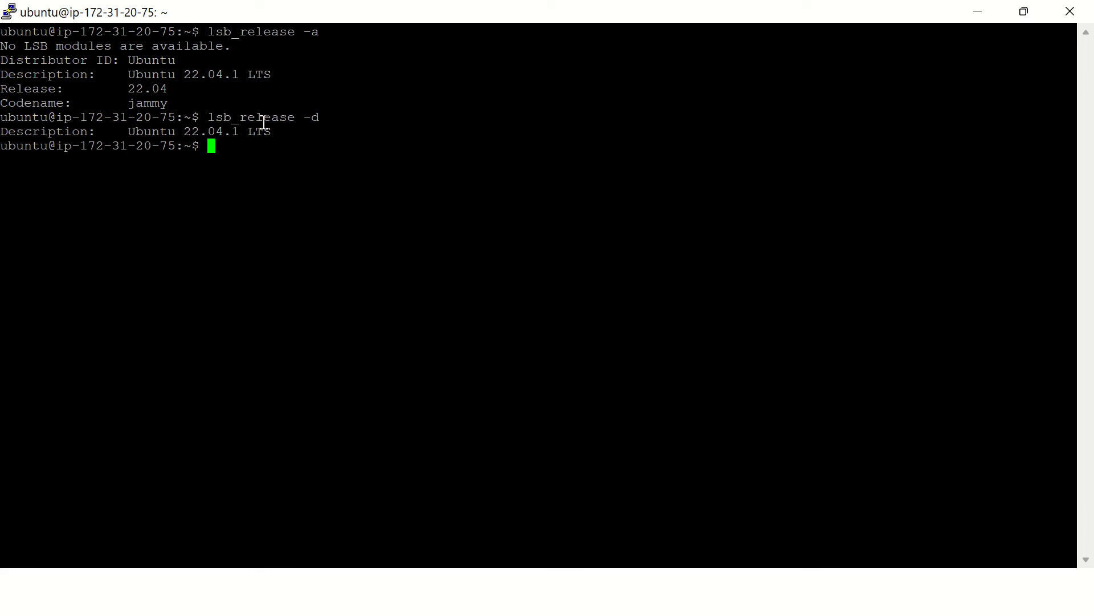
type("c")
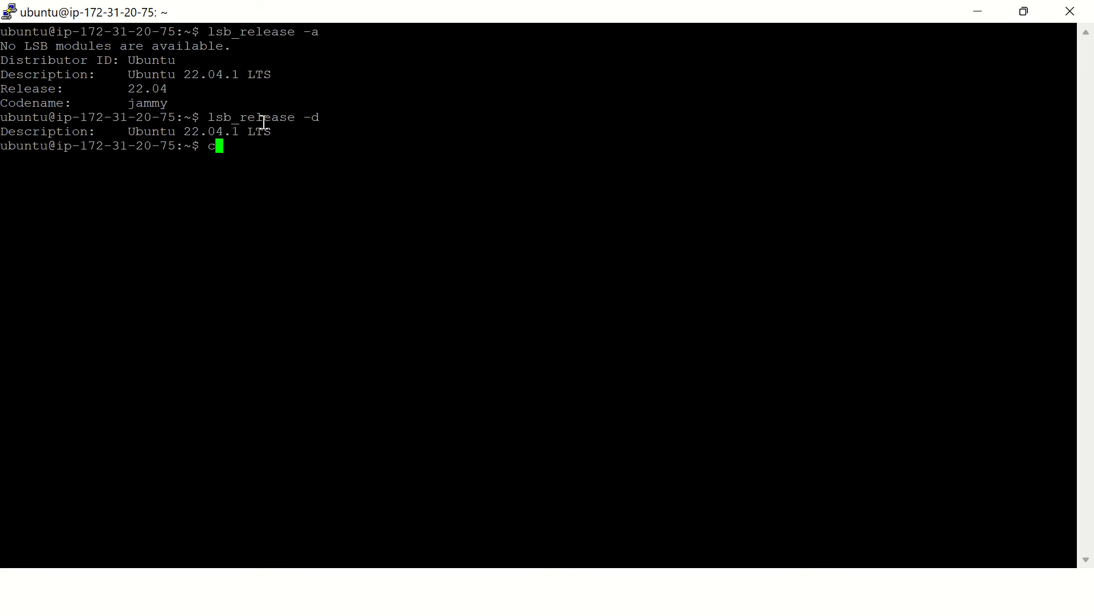
Step: Print /etc/issue with cat, showing Ubuntu 22.04.1 LTS
type("at")
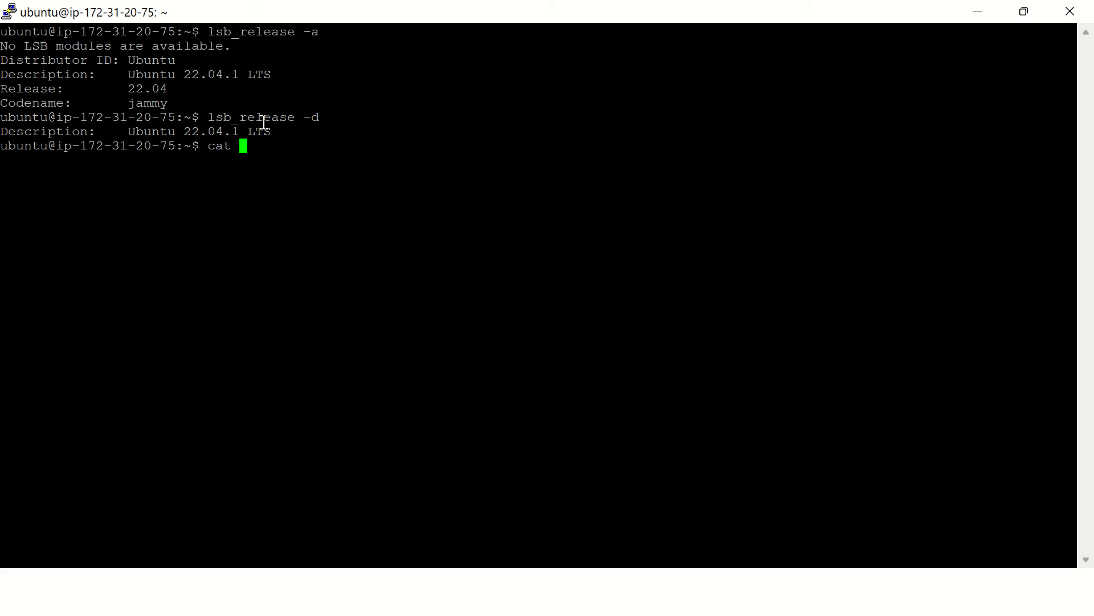
type("/etc/")
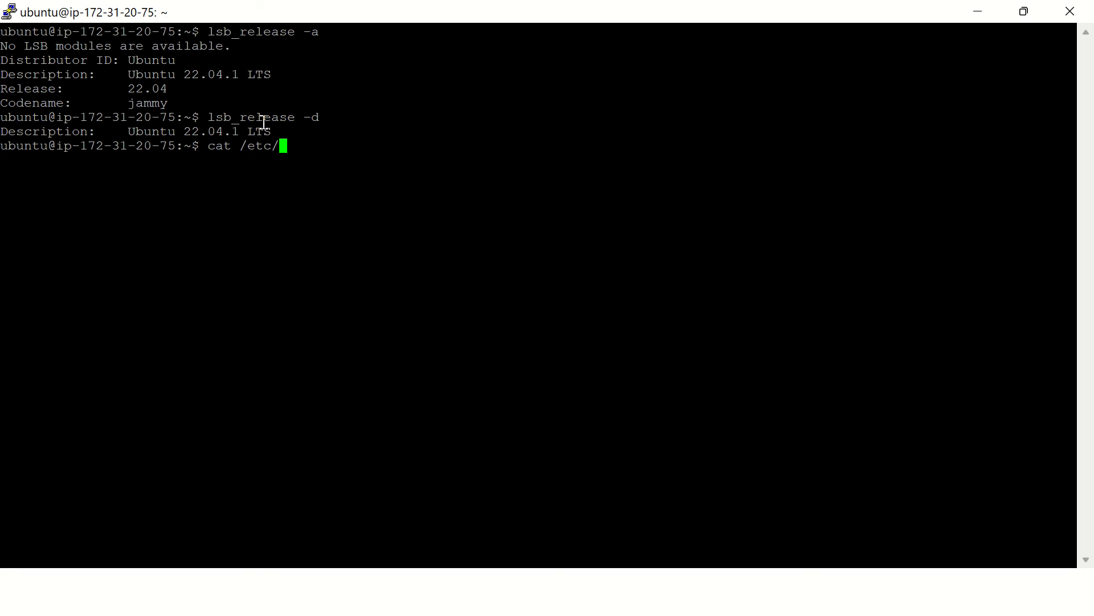
type("issue")
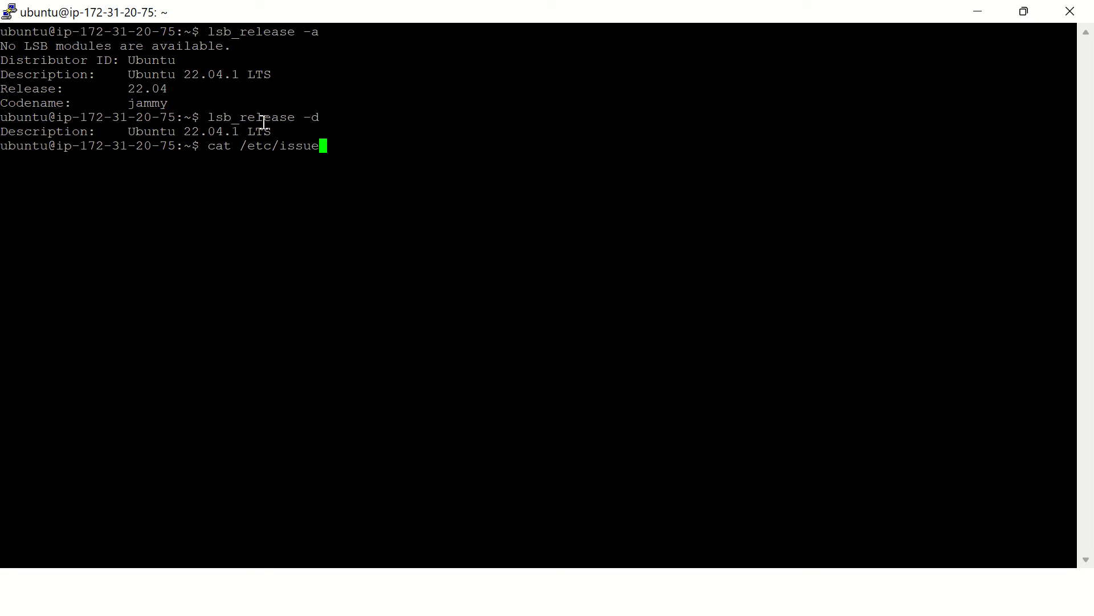
key("Return")
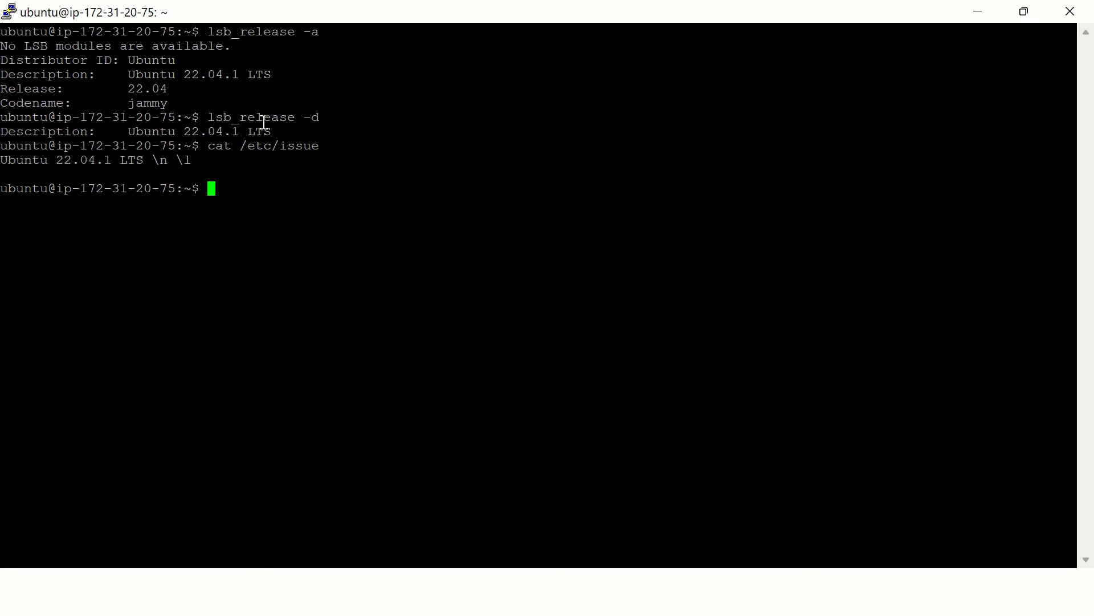
double_click(77, 159)
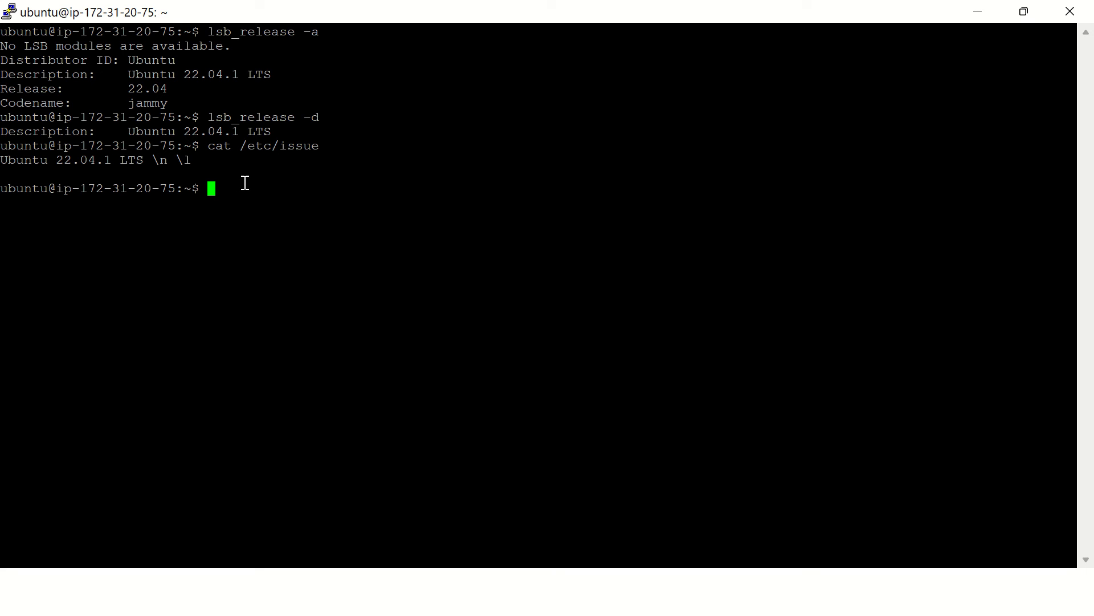
Step: Edit the previous command to cat /etc/os-release, listing Ubuntu 22.04.1 LTS (Jammy Jellyfish)
type("cat /etc/issue")
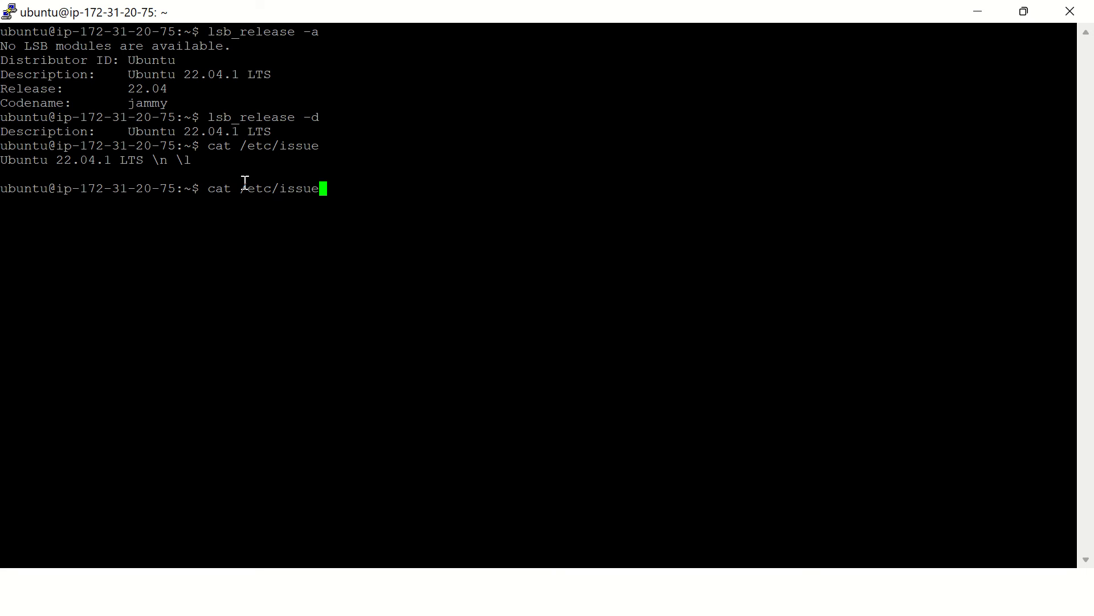
key("BackSpace")
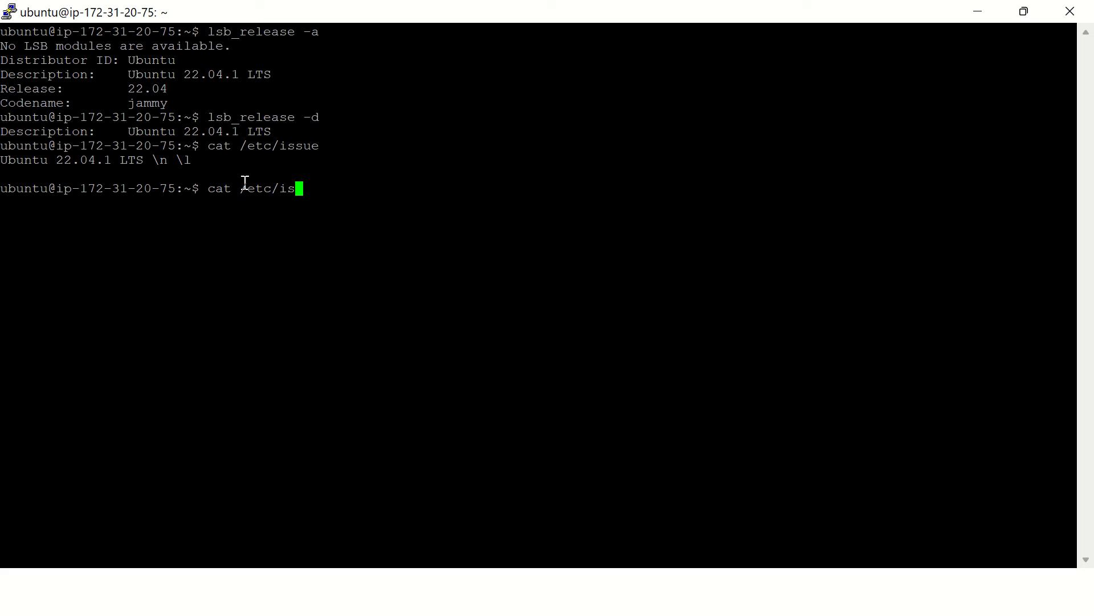
key("BackSpace")
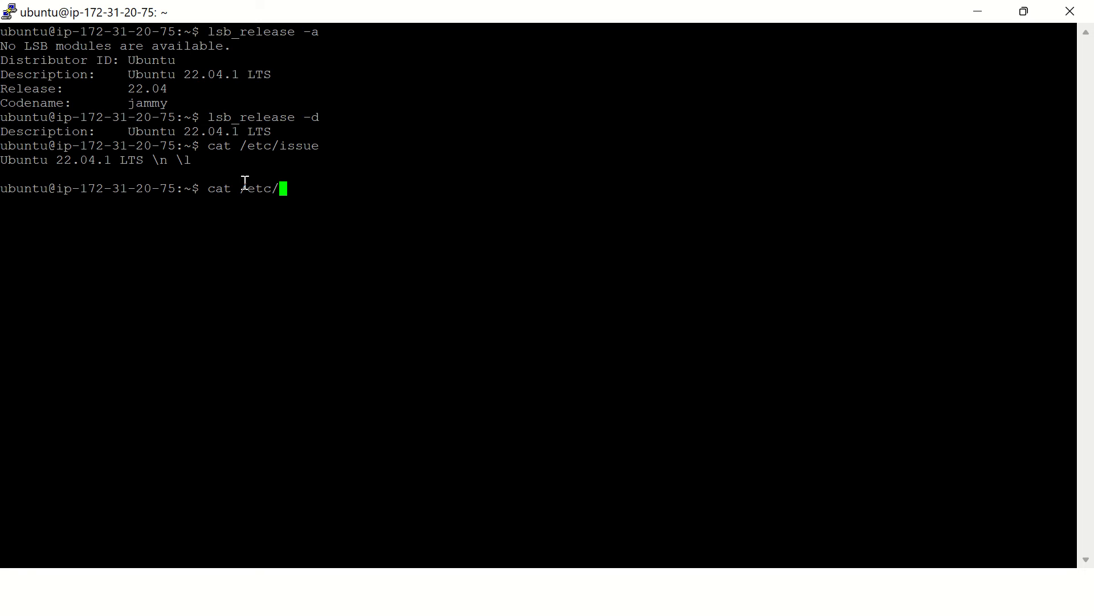
type("os-release")
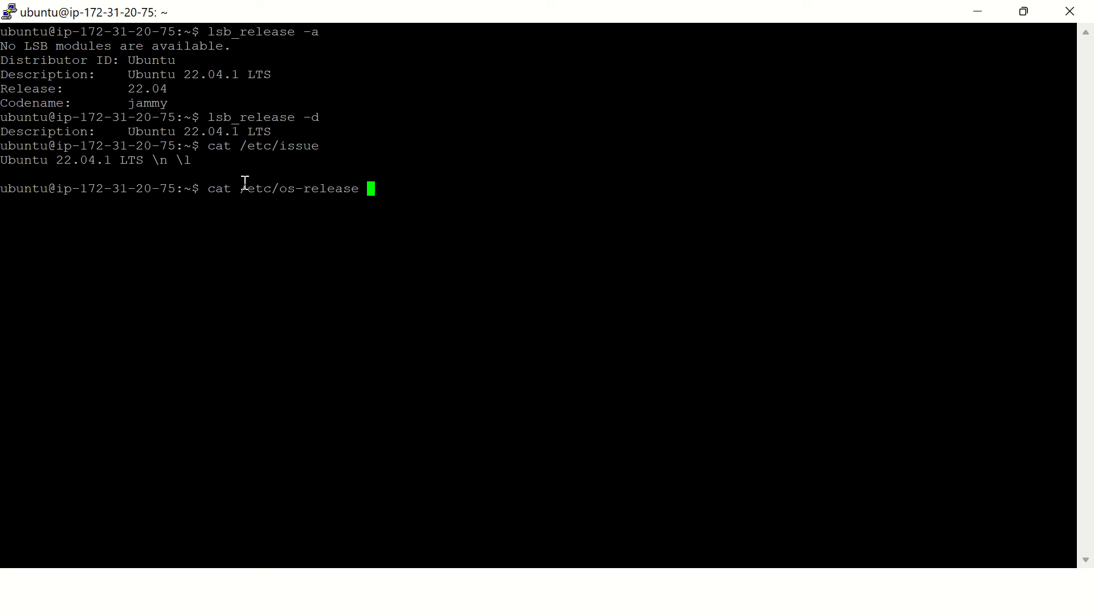
key("Return")
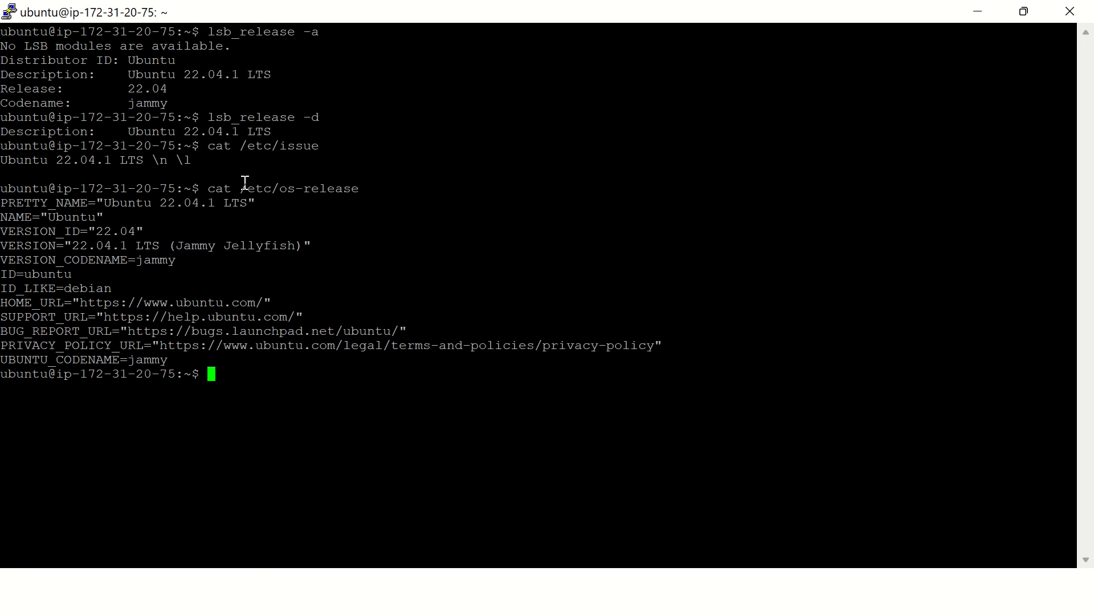
mouse_move(12, 238)
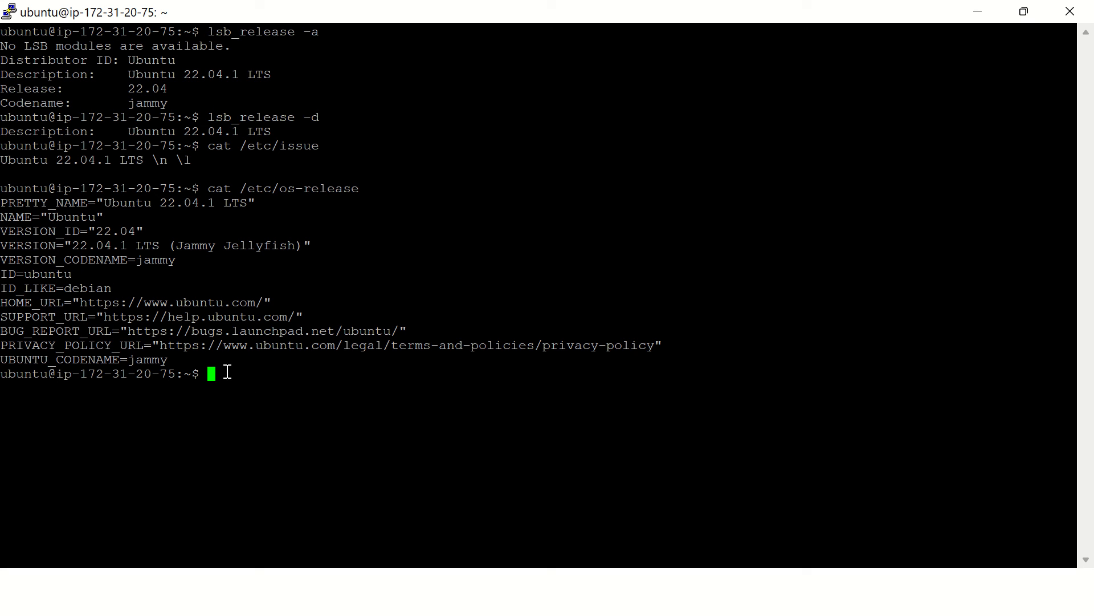
Step: Run hostnamectl to show Ubuntu 22.04.1 LTS, kernel 5.15.0-1019-aws, x86-64
type("host")
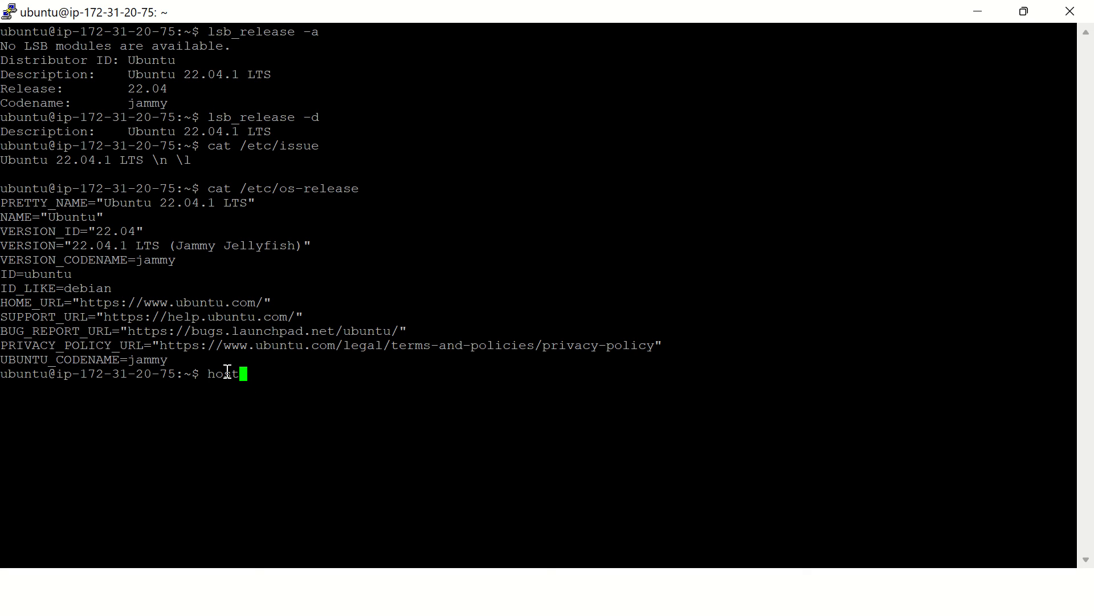
type("n")
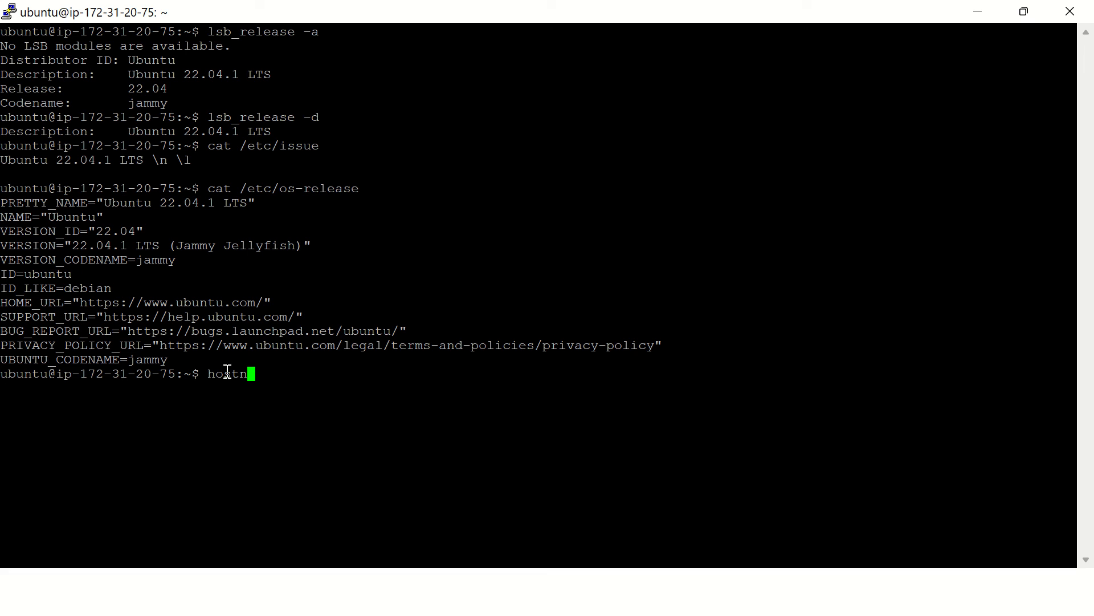
type("amectl")
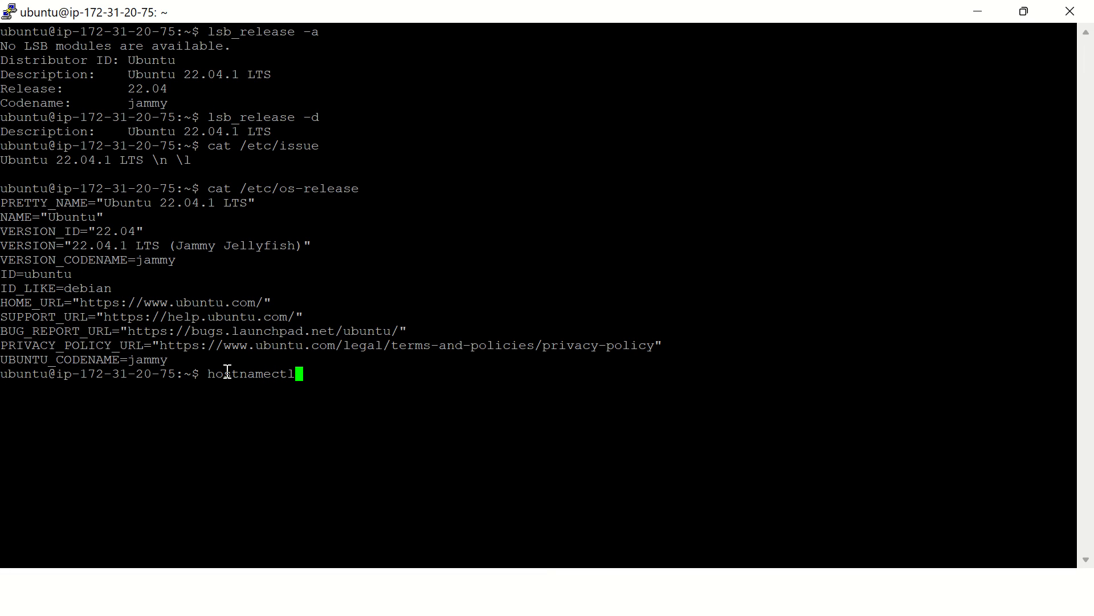
key("Return")
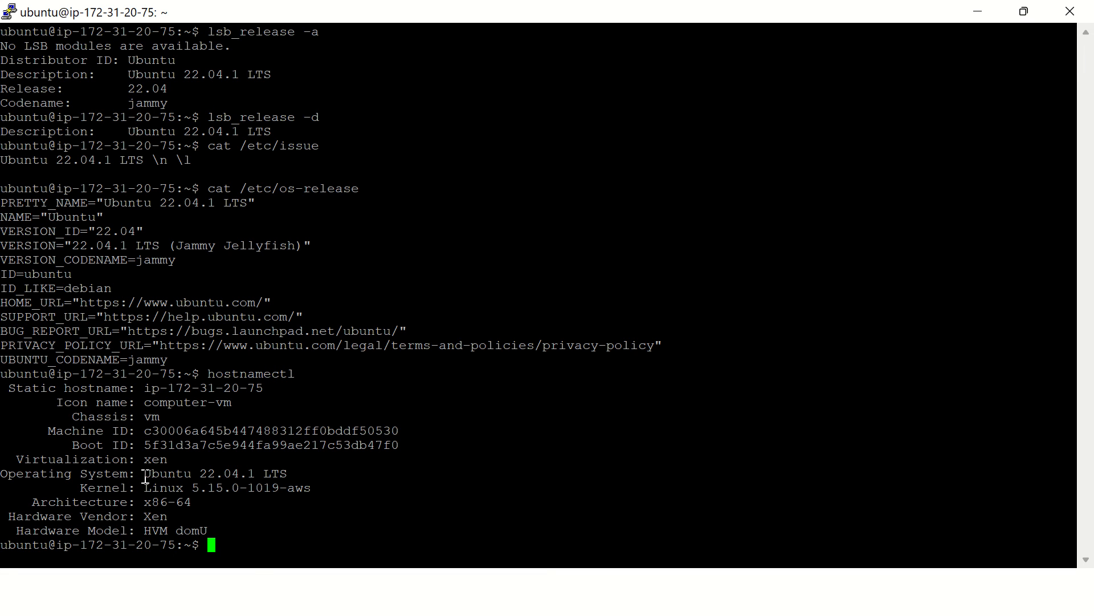
mouse_move(278, 471)
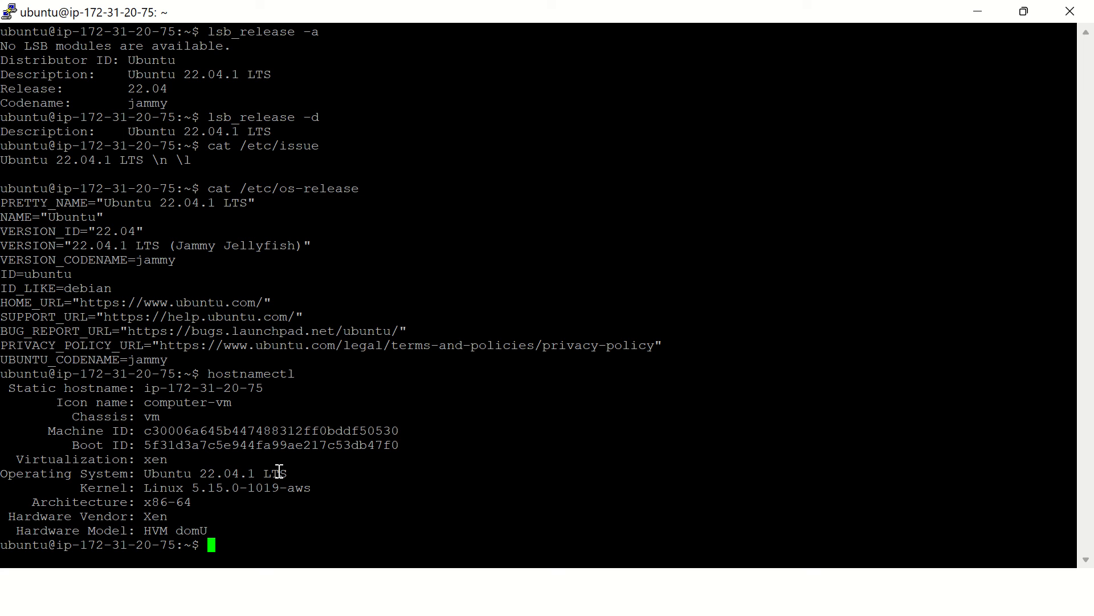
mouse_move(32, 473)
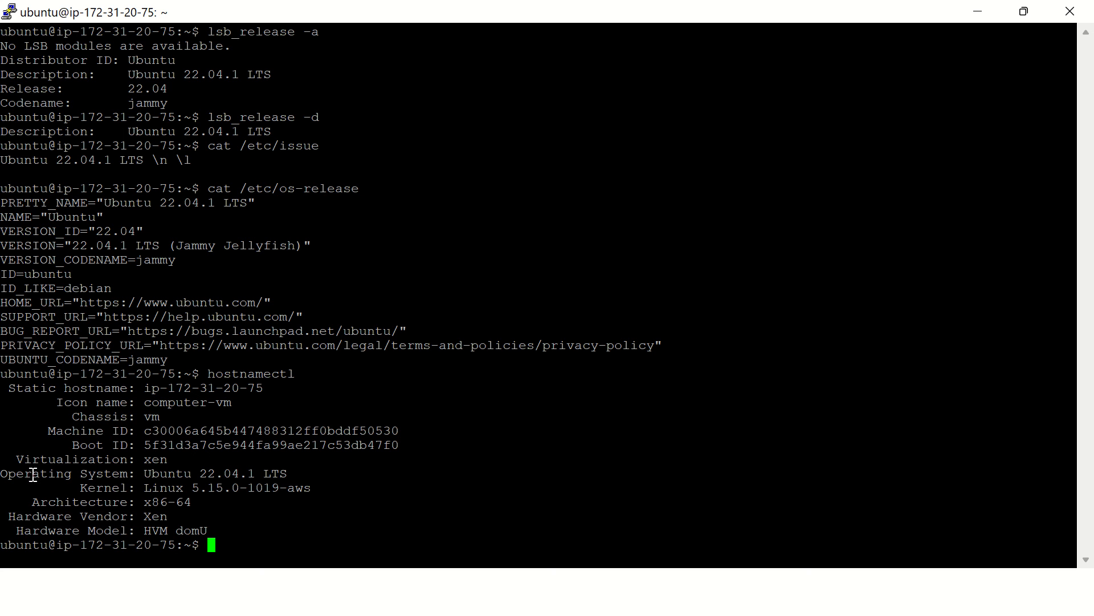
mouse_move(239, 544)
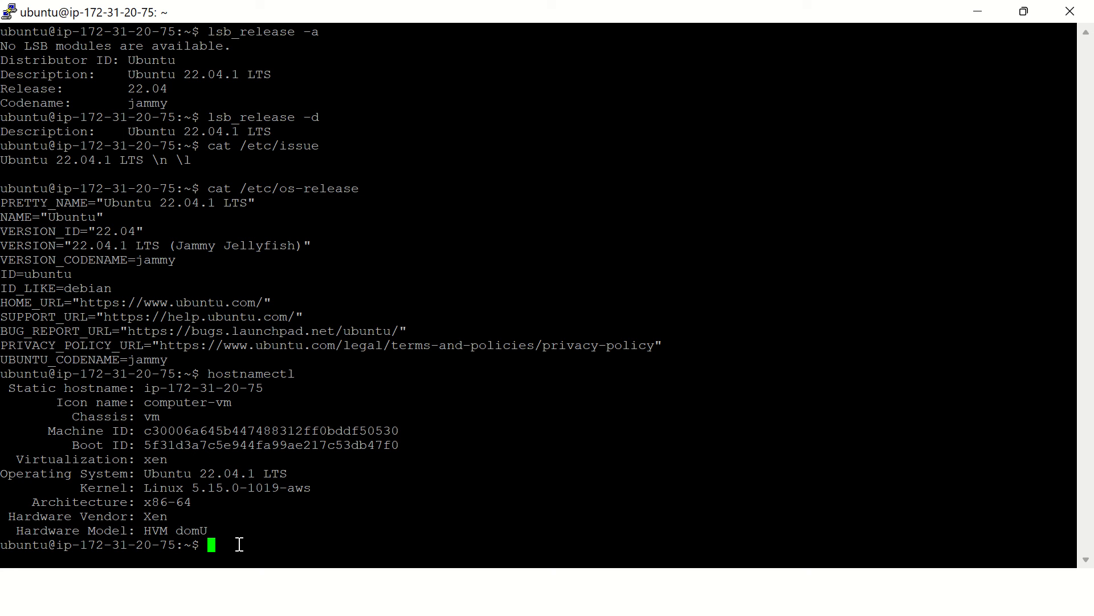
Step: Run hostnamectl | grep 'Operating System' to show only Ubuntu 22.04.1 LTS
type("hostnamectl")
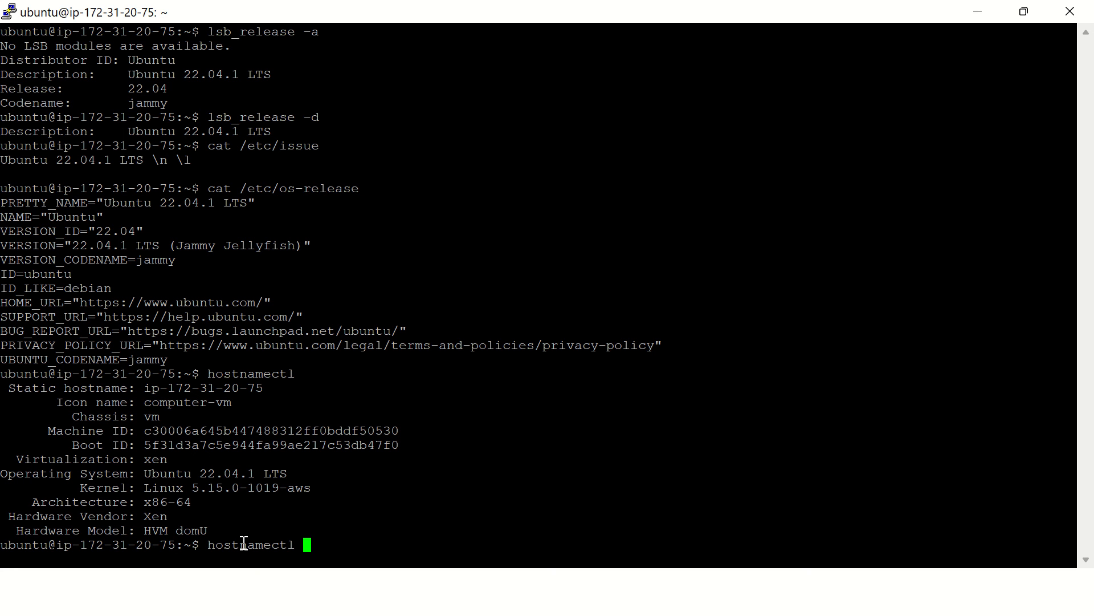
type("|")
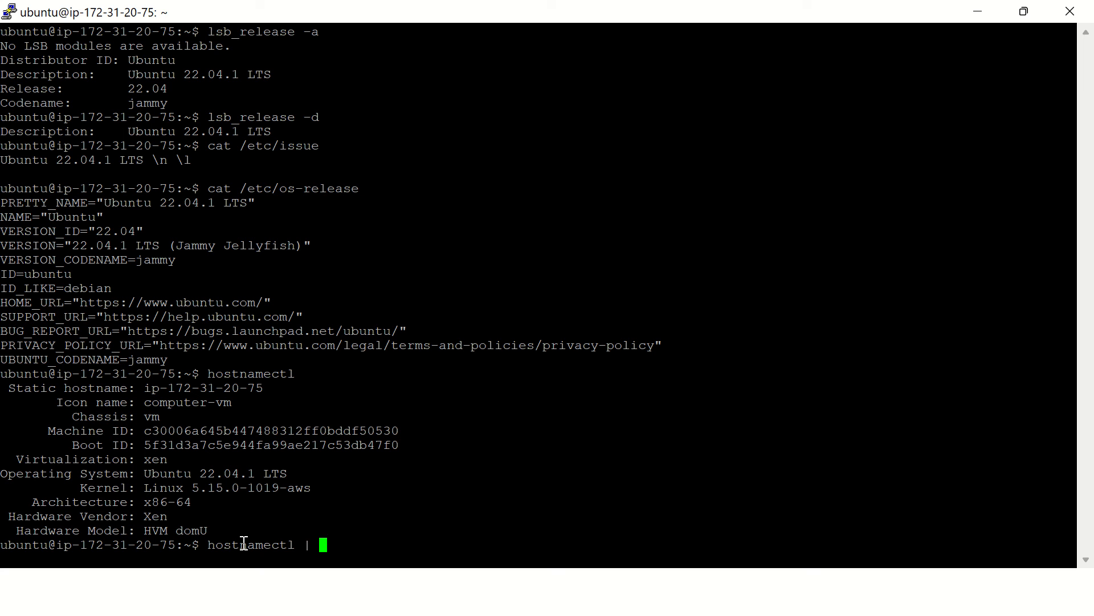
type("grep")
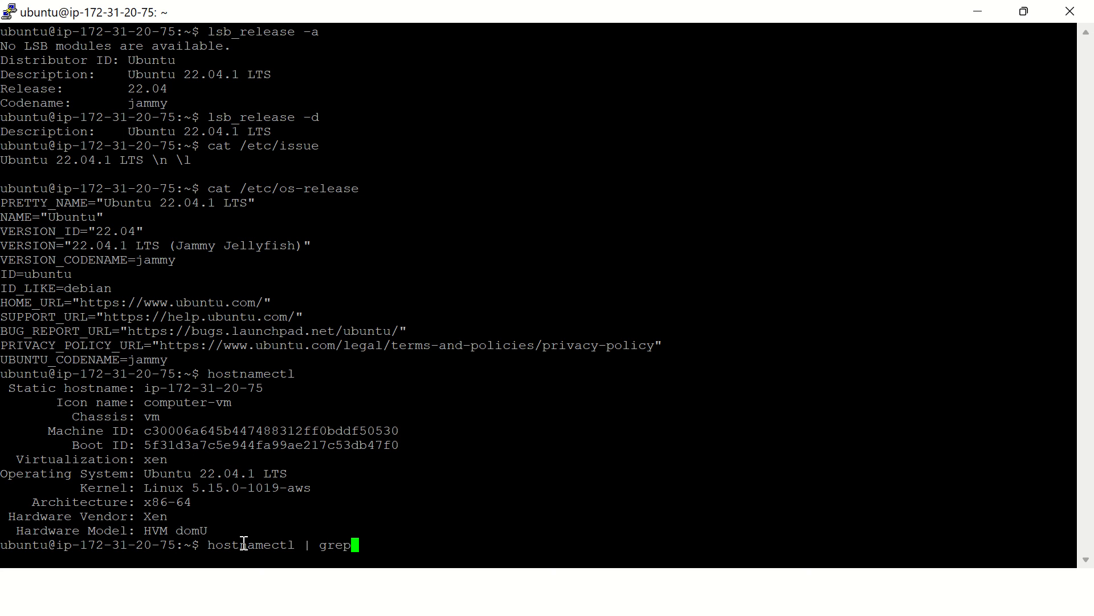
type("'")
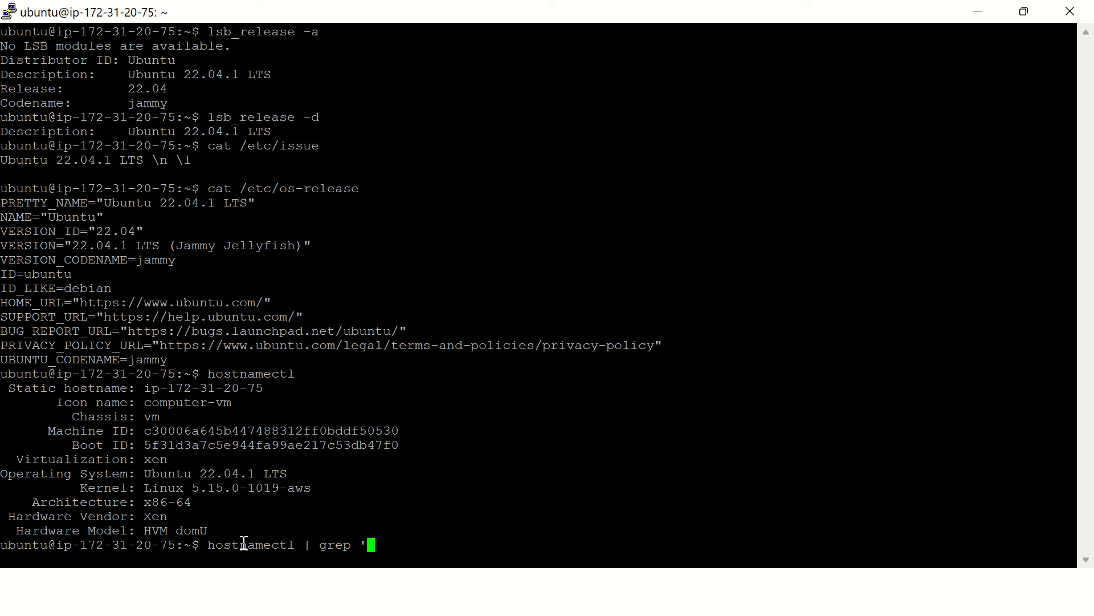
type("O")
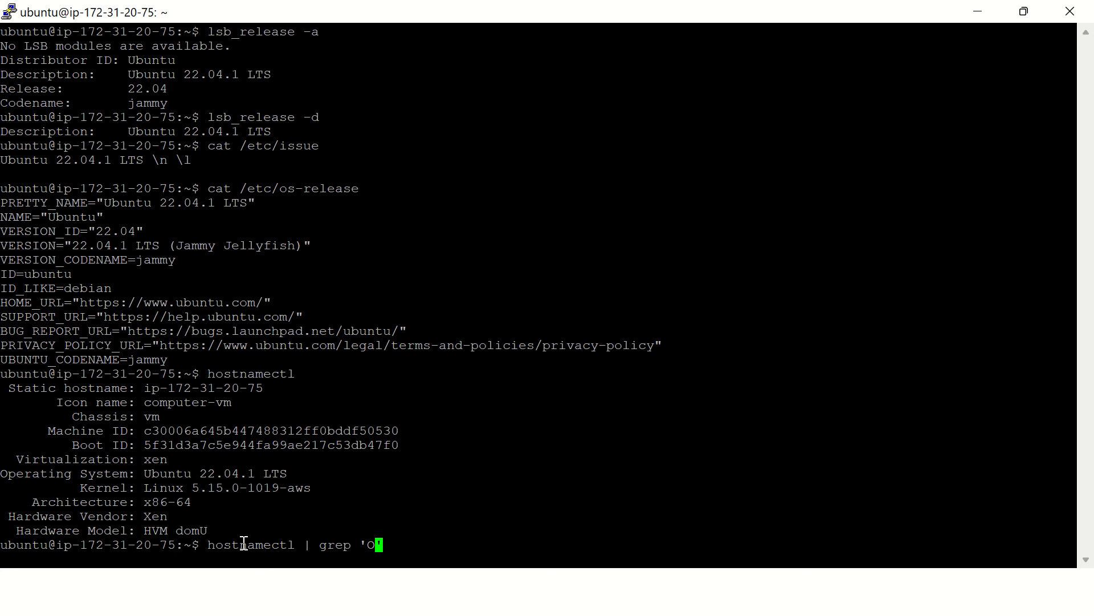
type("peration")
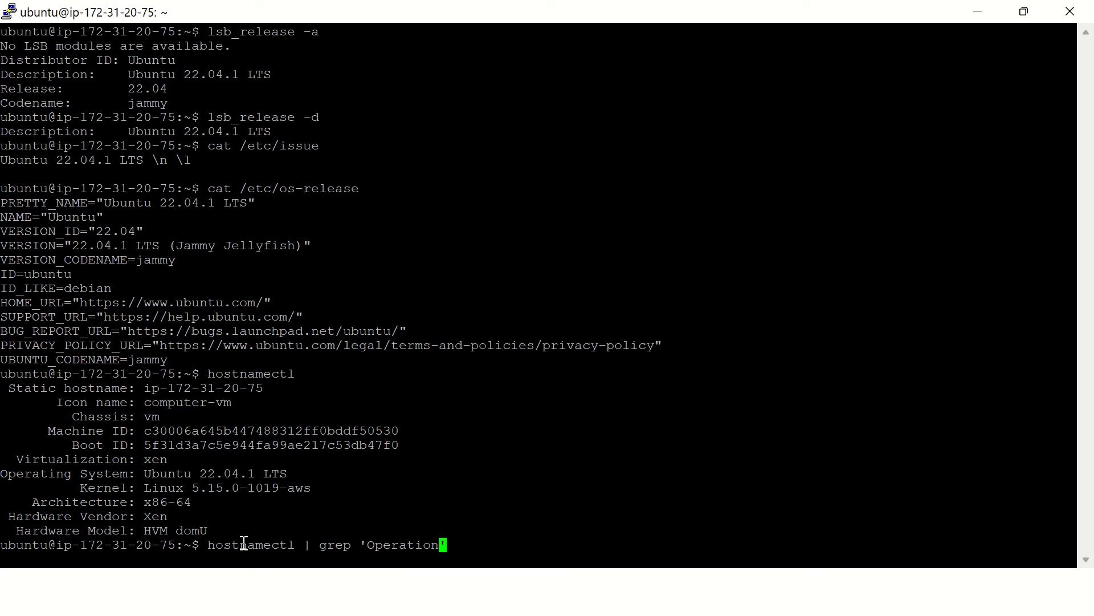
key("Backspace")
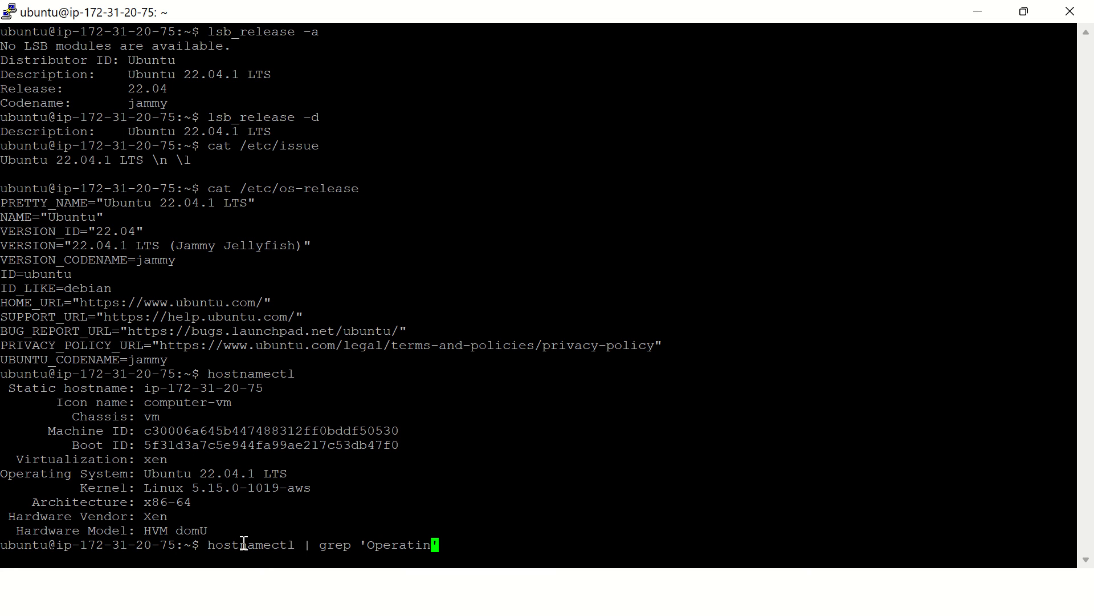
type("g Syst")
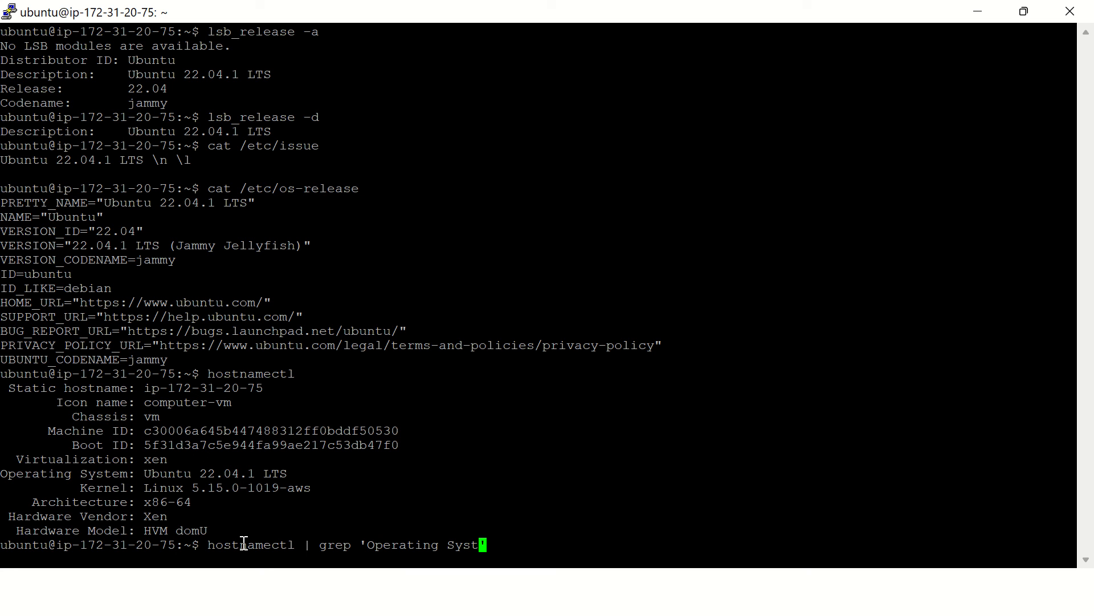
key("Return")
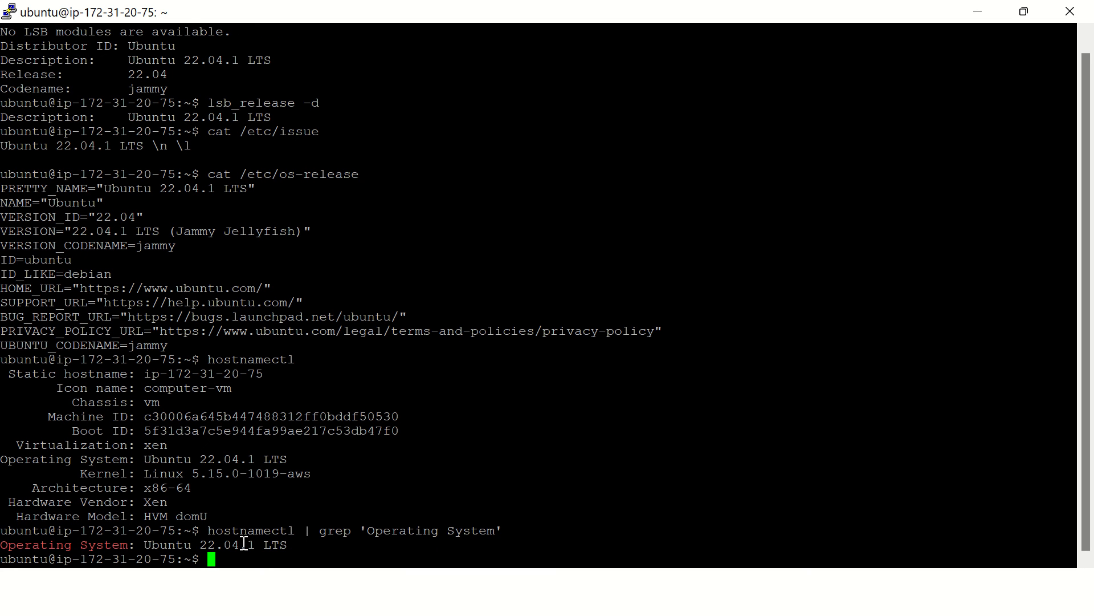
mouse_move(416, 496)
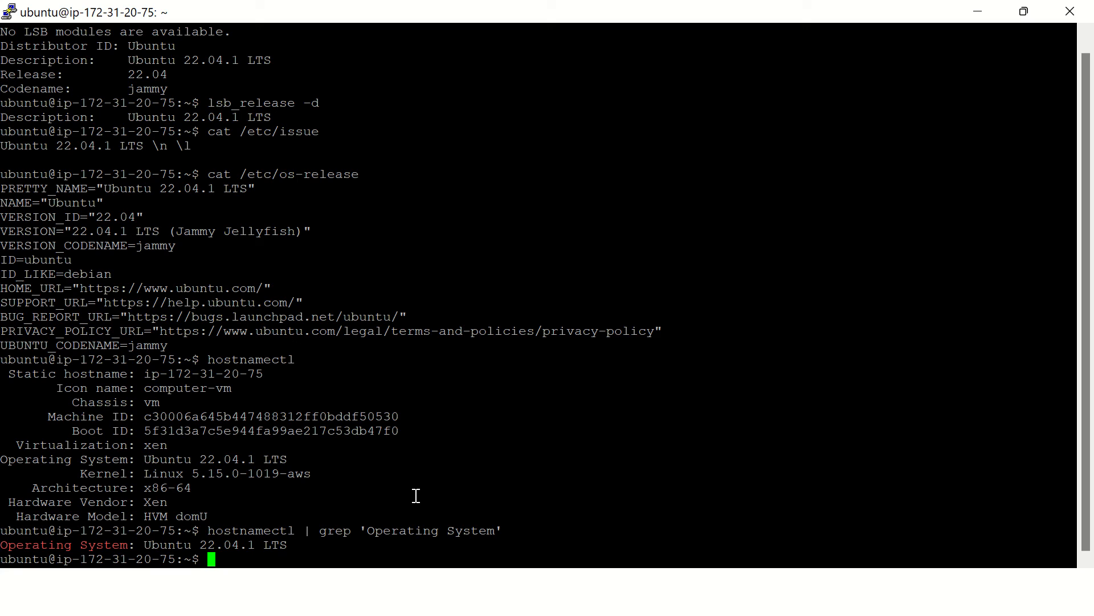